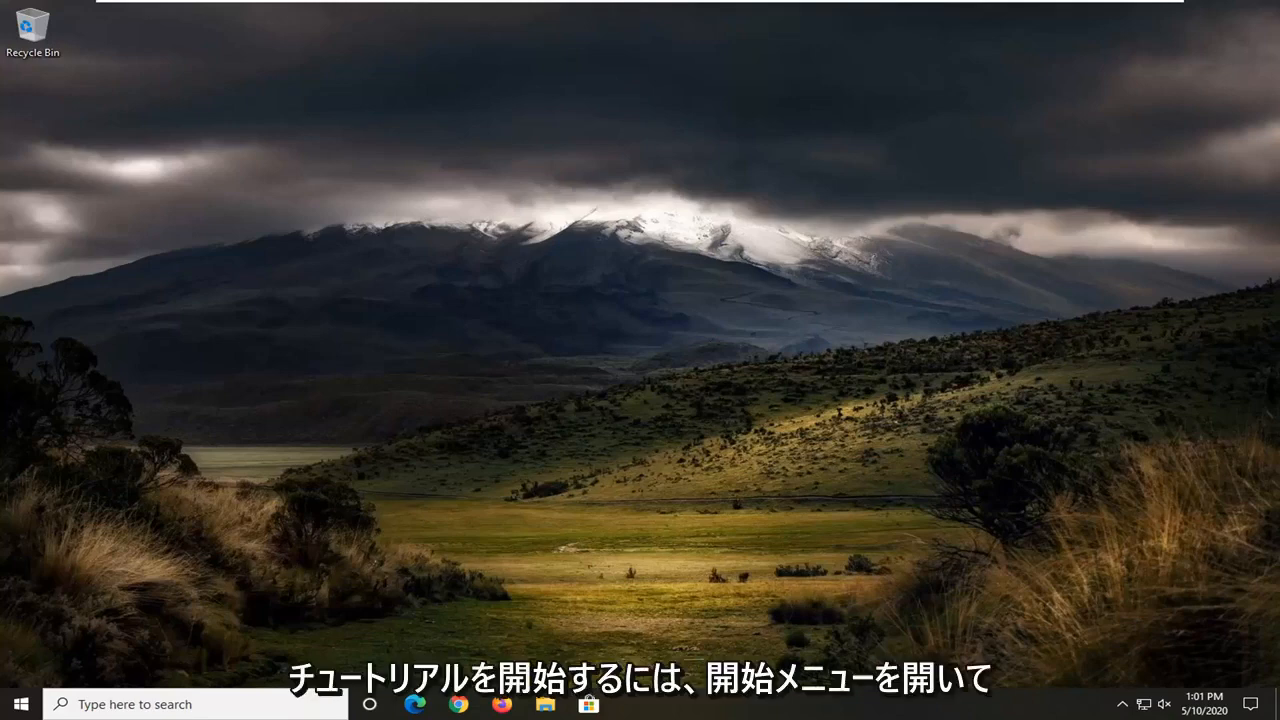
# Search the Start menu for 'apps' to find the Apps & features settings
pyautogui.click(22, 704)
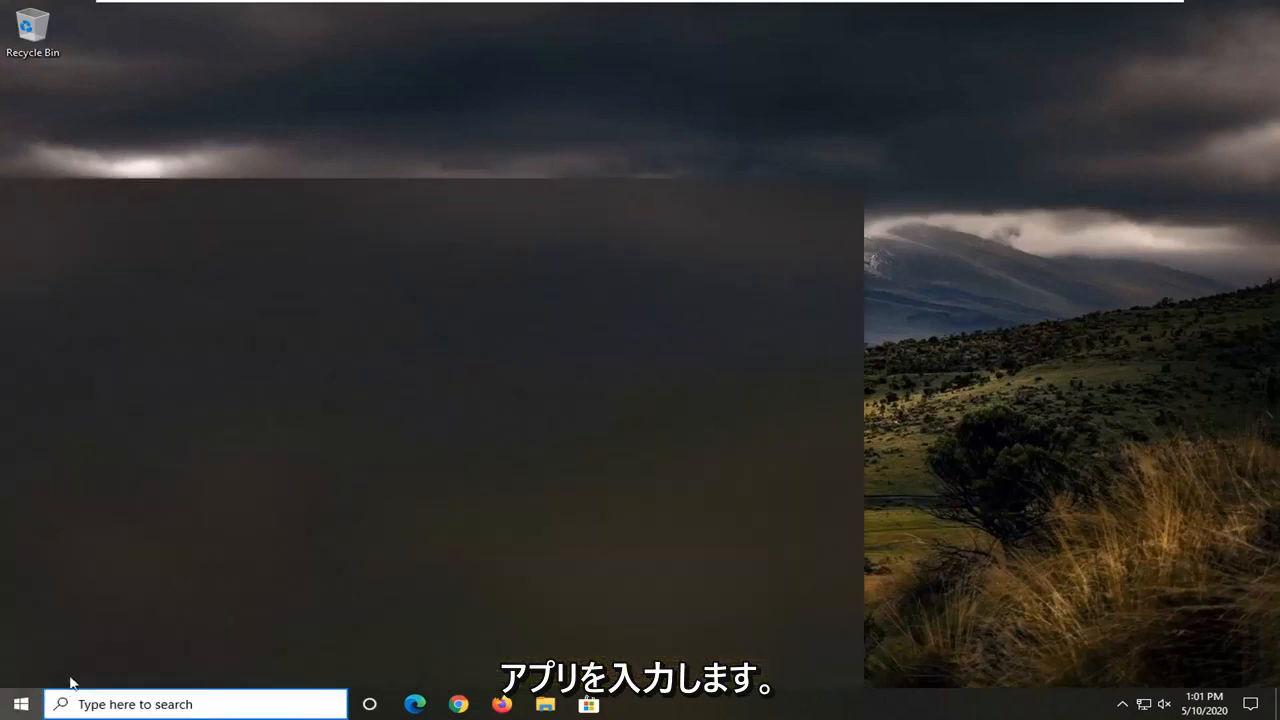
pyautogui.click(12, 704)
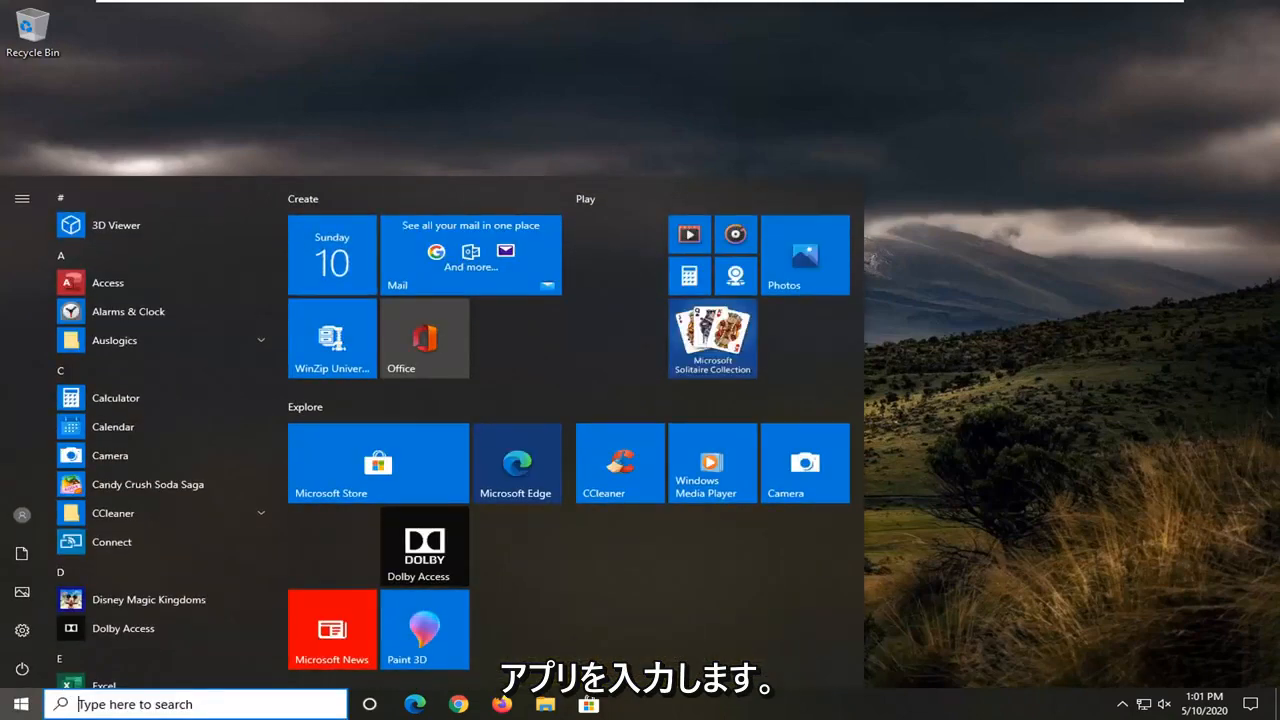
pyautogui.write('apps')
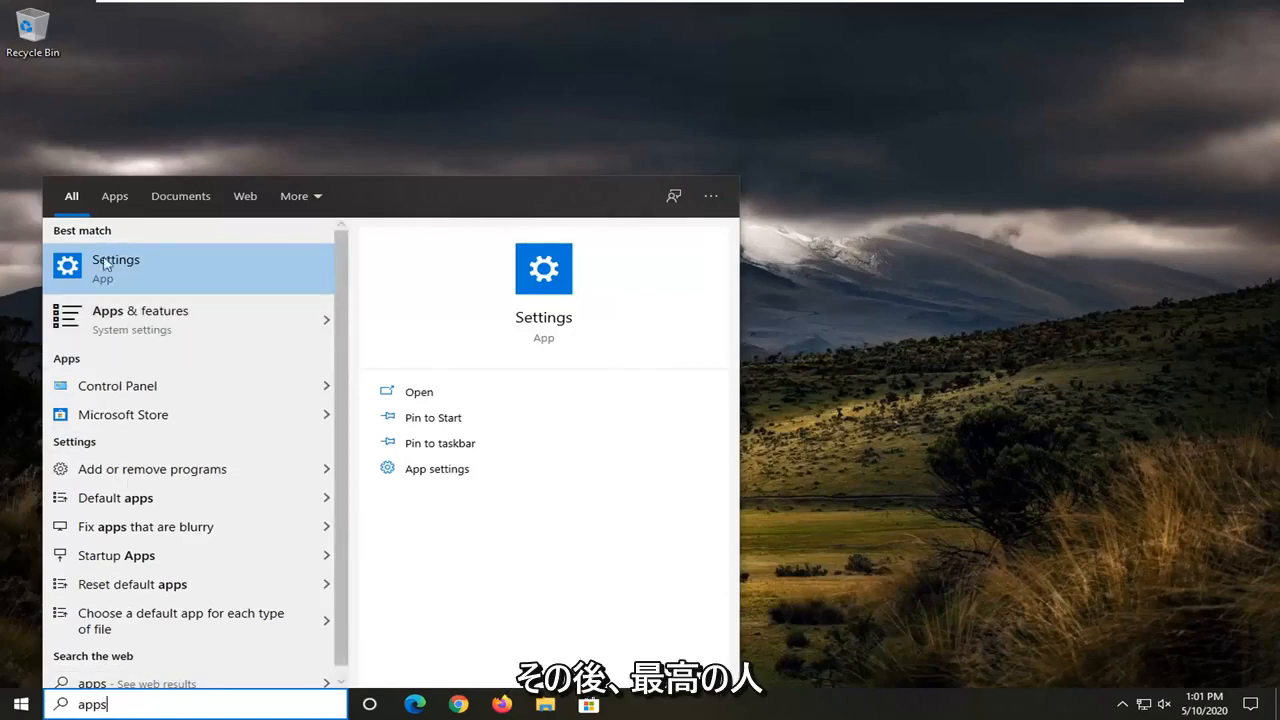
pyautogui.moveTo(140, 318)
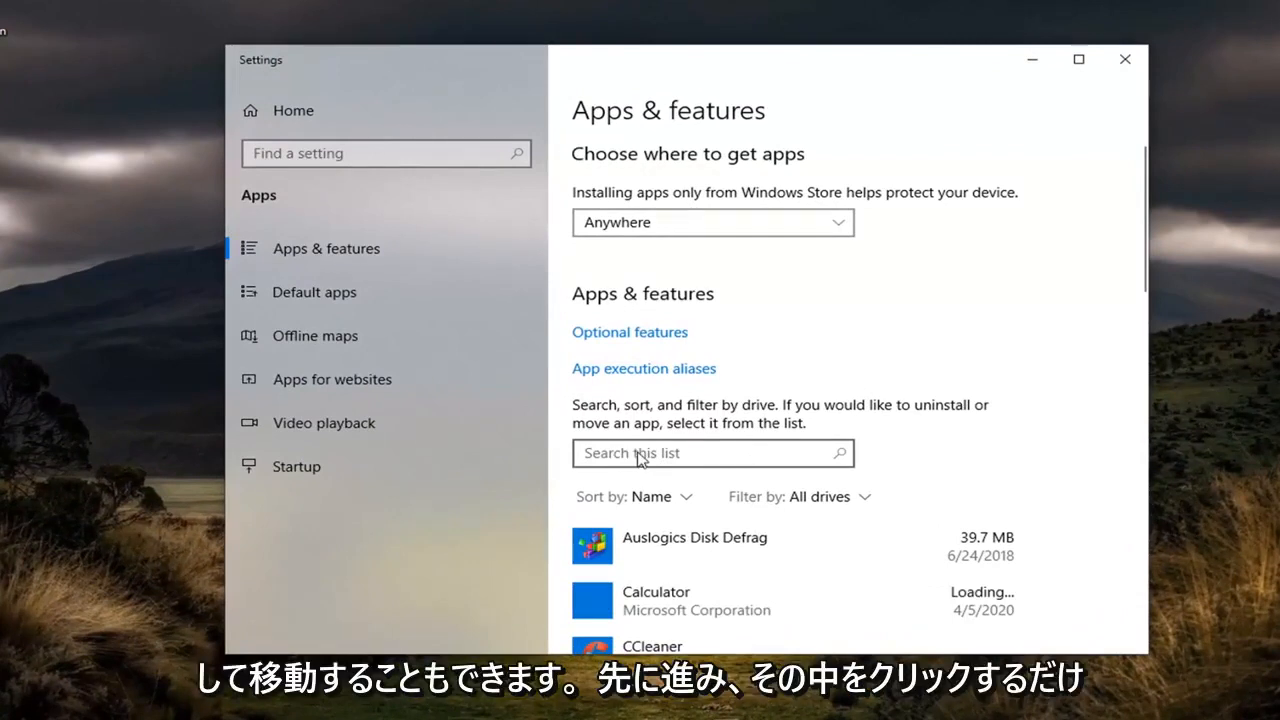
# Filter the installed apps list for 'mai' and select Mail and Calendar
pyautogui.click(712, 452)
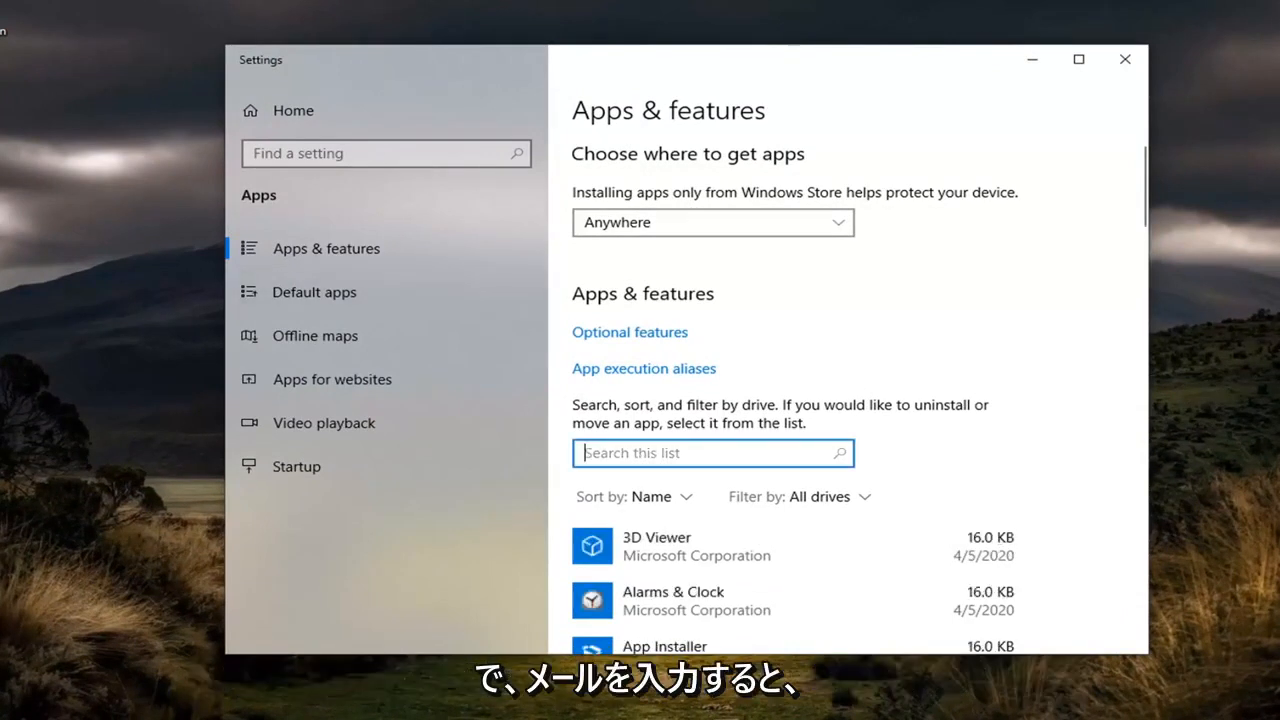
pyautogui.write('mail')
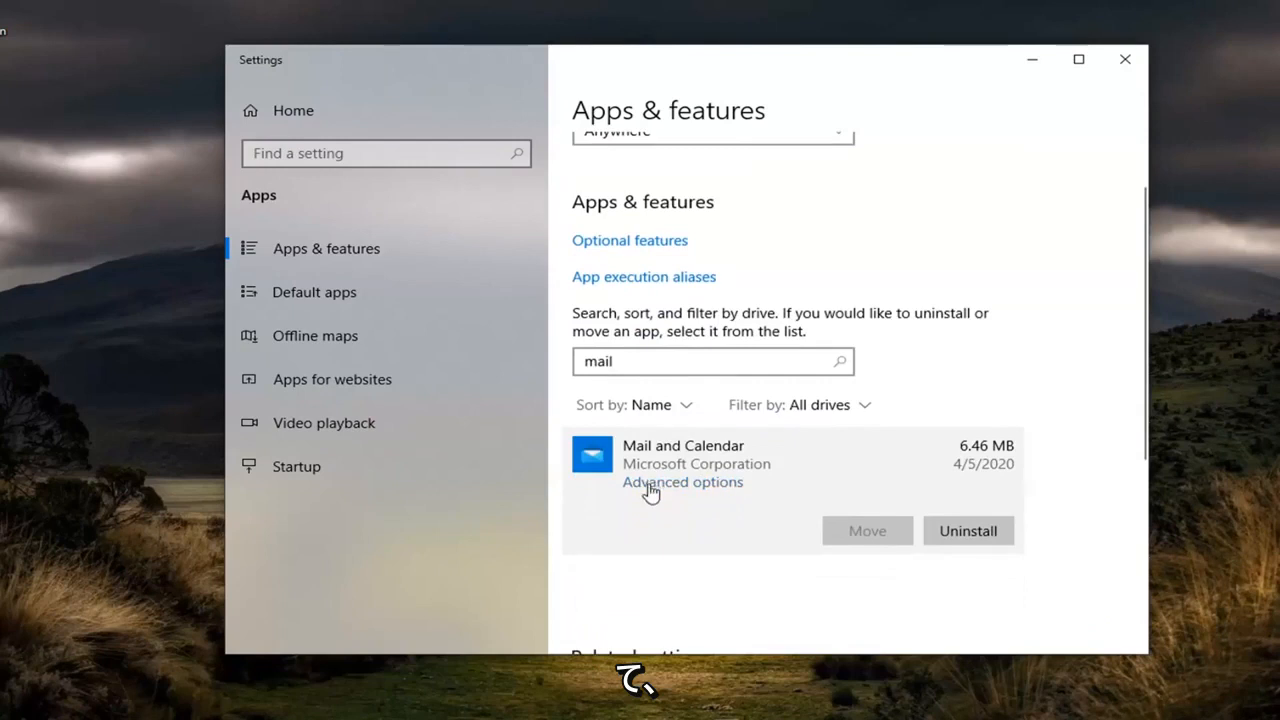
pyautogui.click(682, 482)
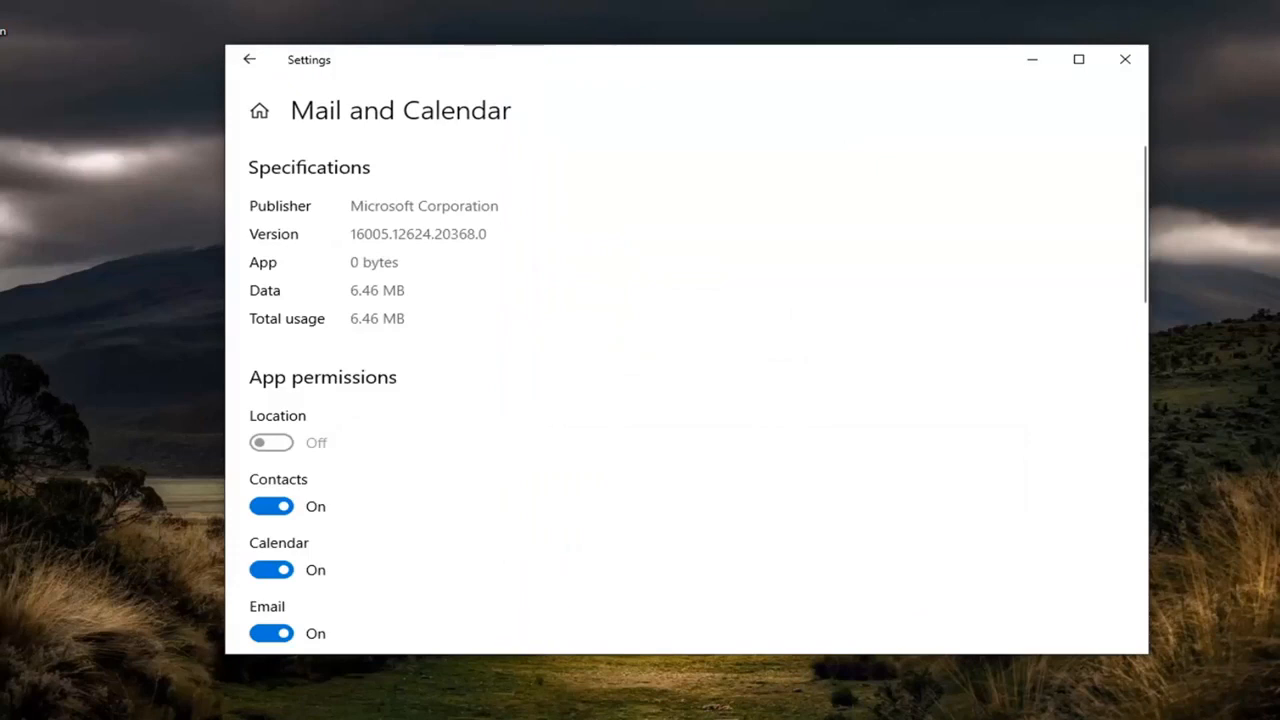
pyautogui.moveTo(792, 230)
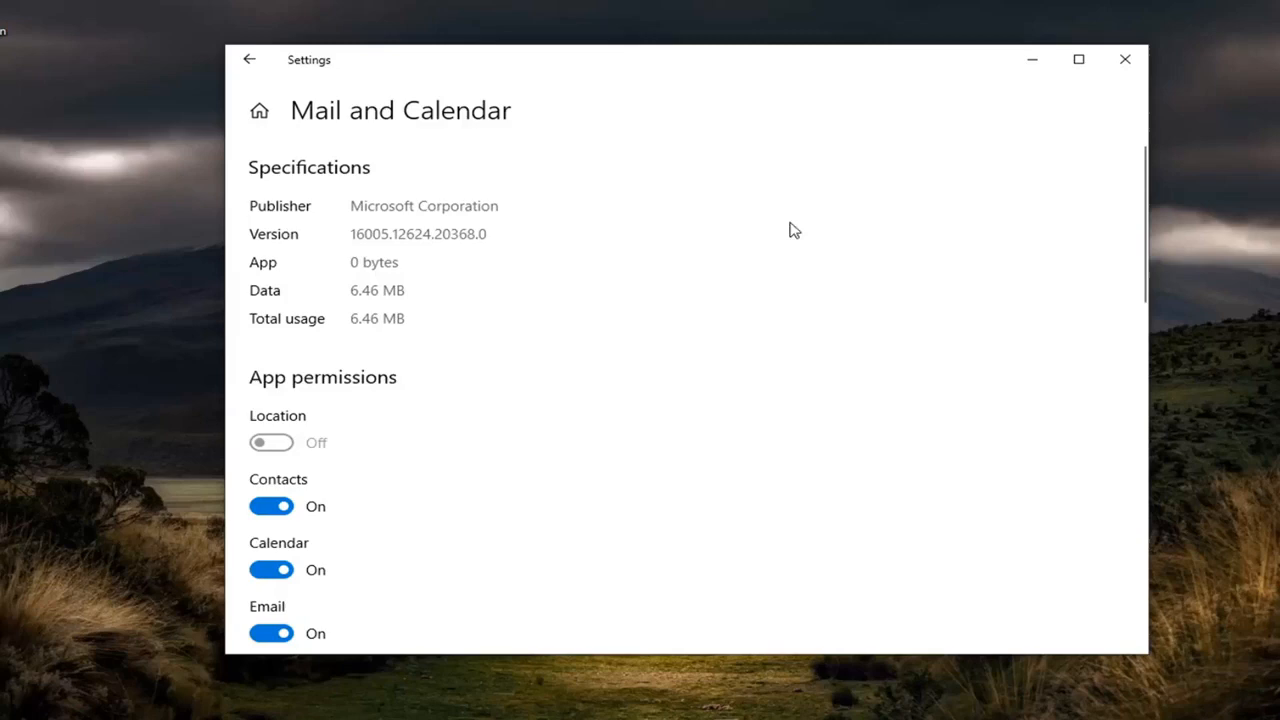
pyautogui.moveTo(974, 256)
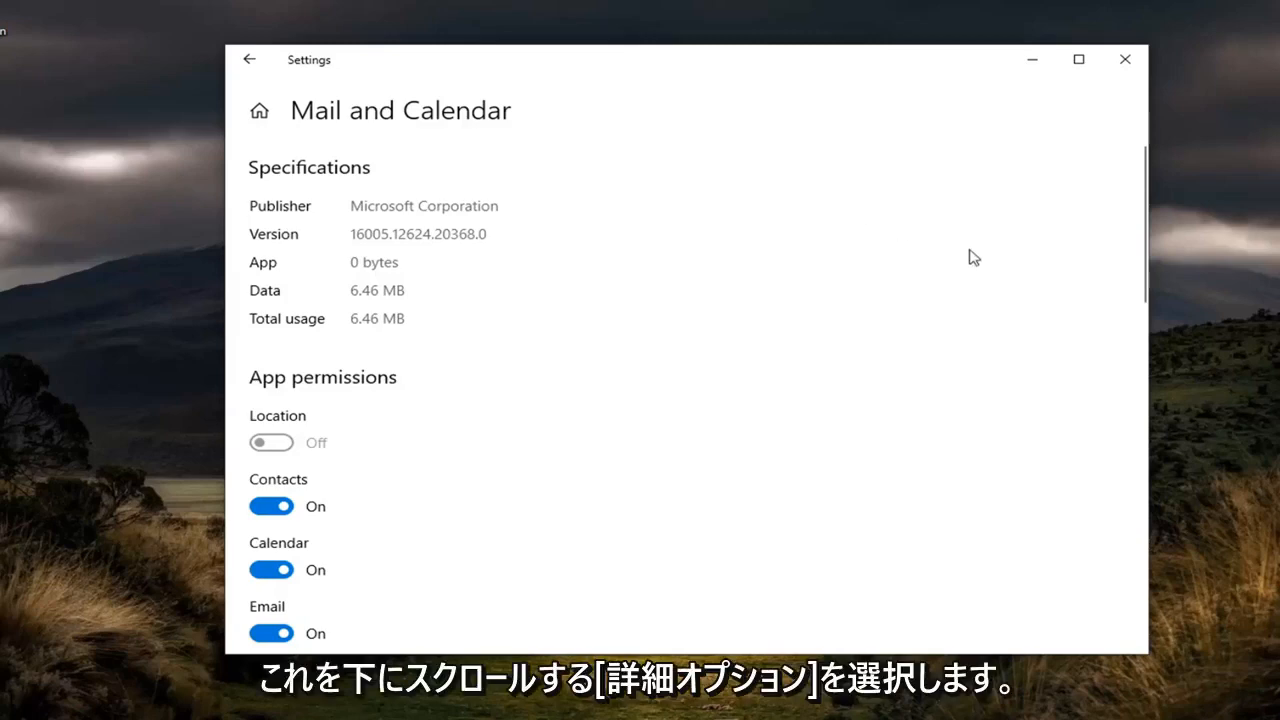
# Reset the Mail and Calendar app, confirming deletion of its data
pyautogui.scroll(-3)
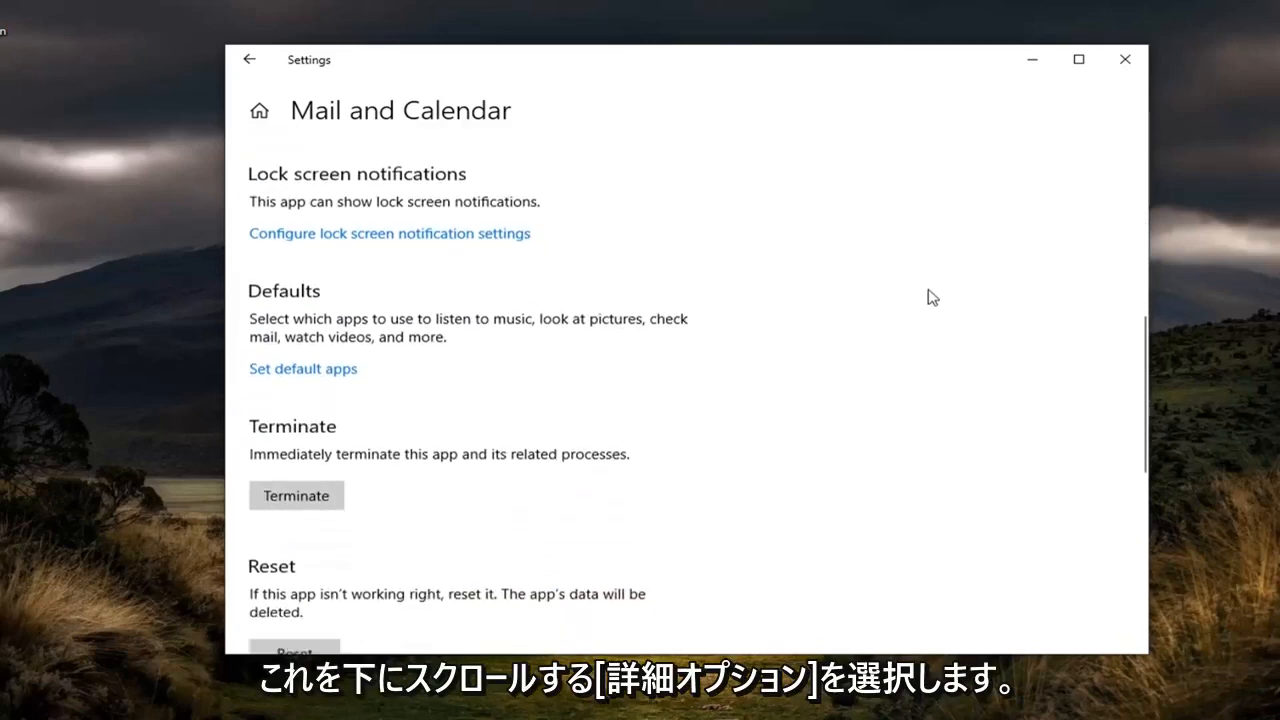
pyautogui.scroll(-3)
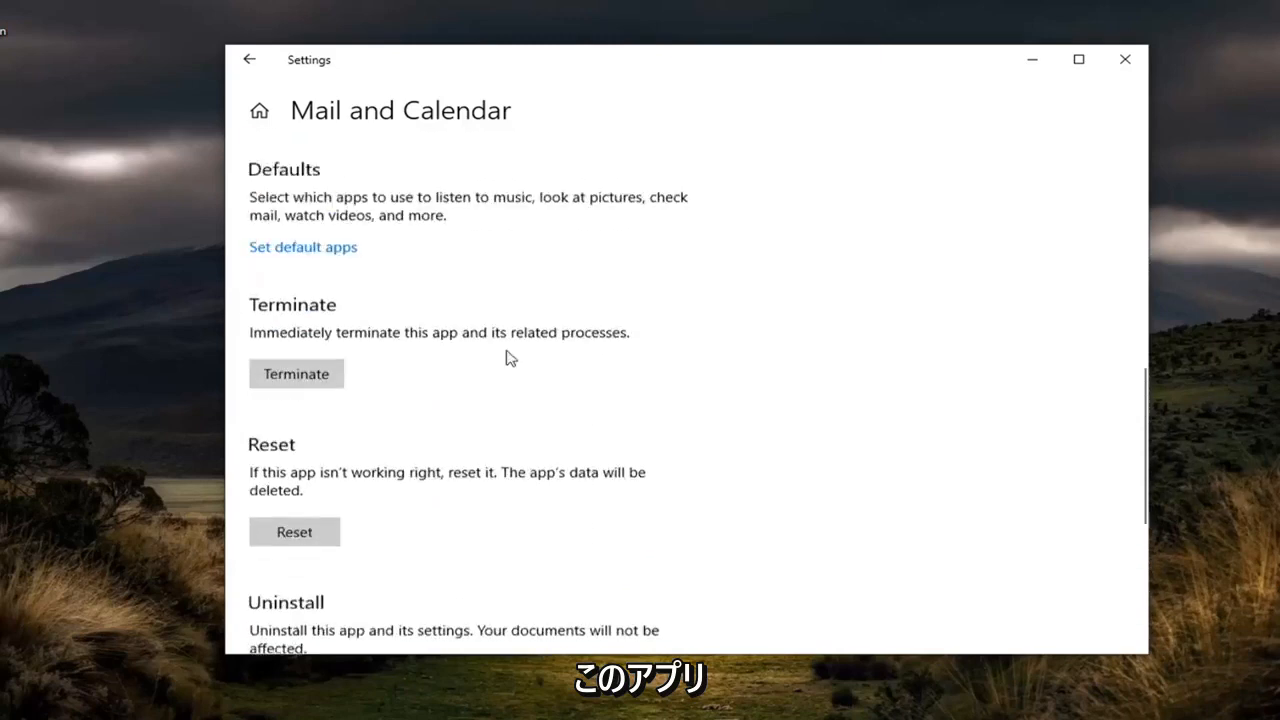
pyautogui.scroll(-3)
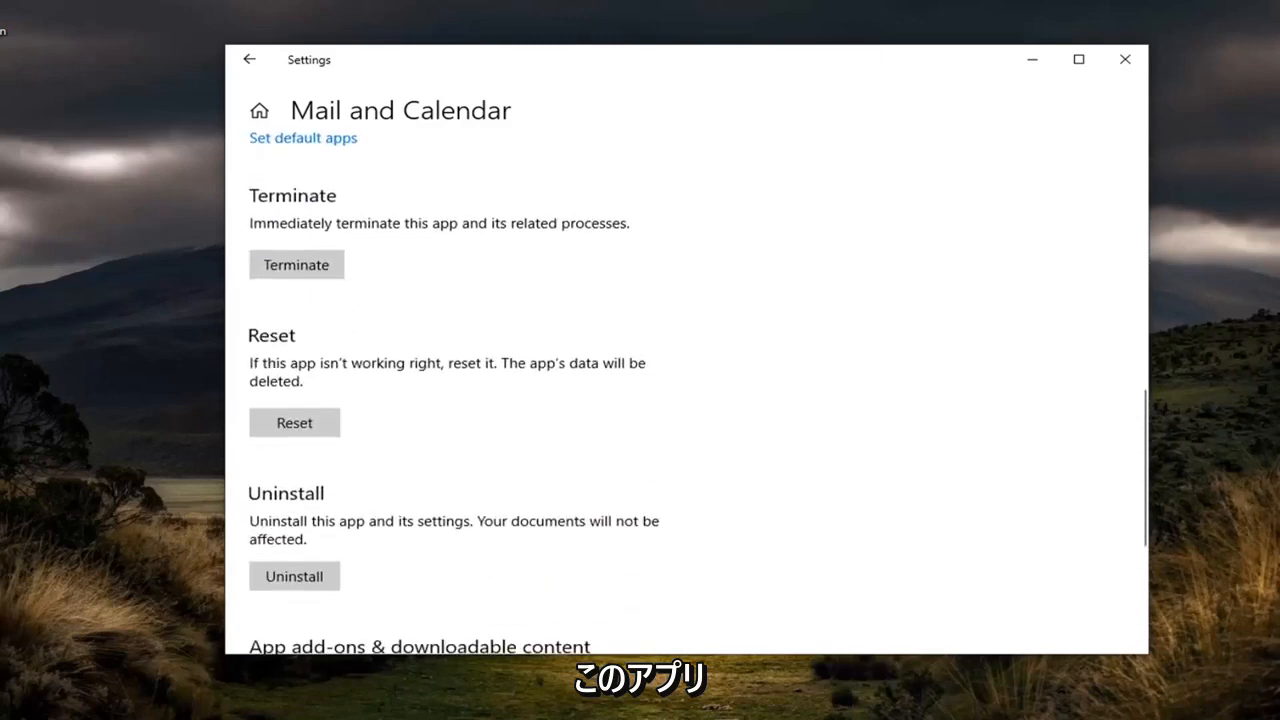
pyautogui.moveTo(522, 378)
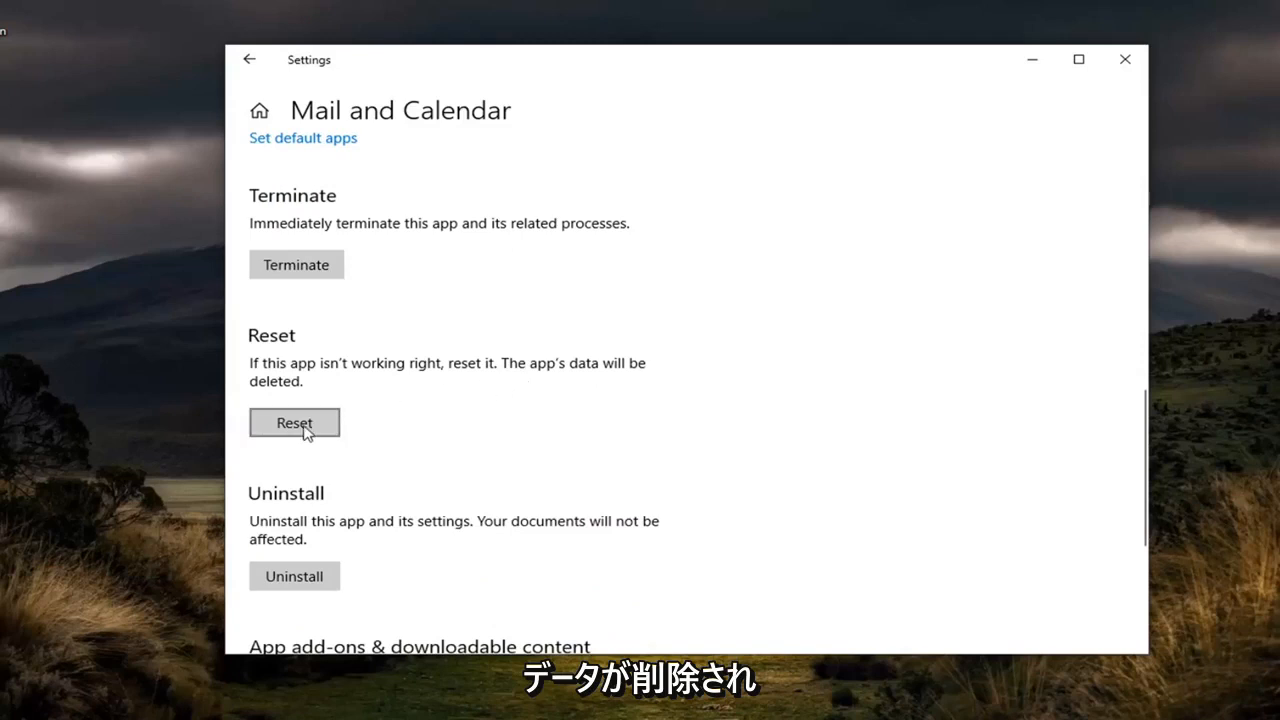
pyautogui.click(294, 422)
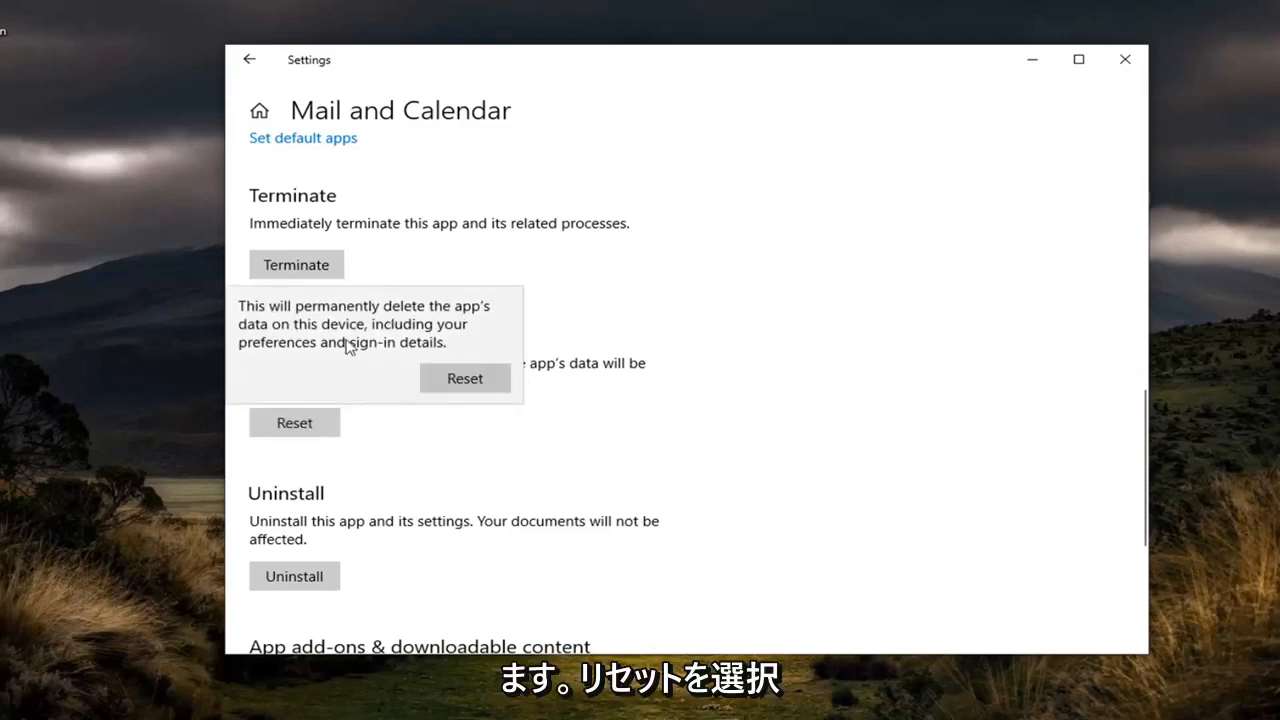
pyautogui.moveTo(332, 364)
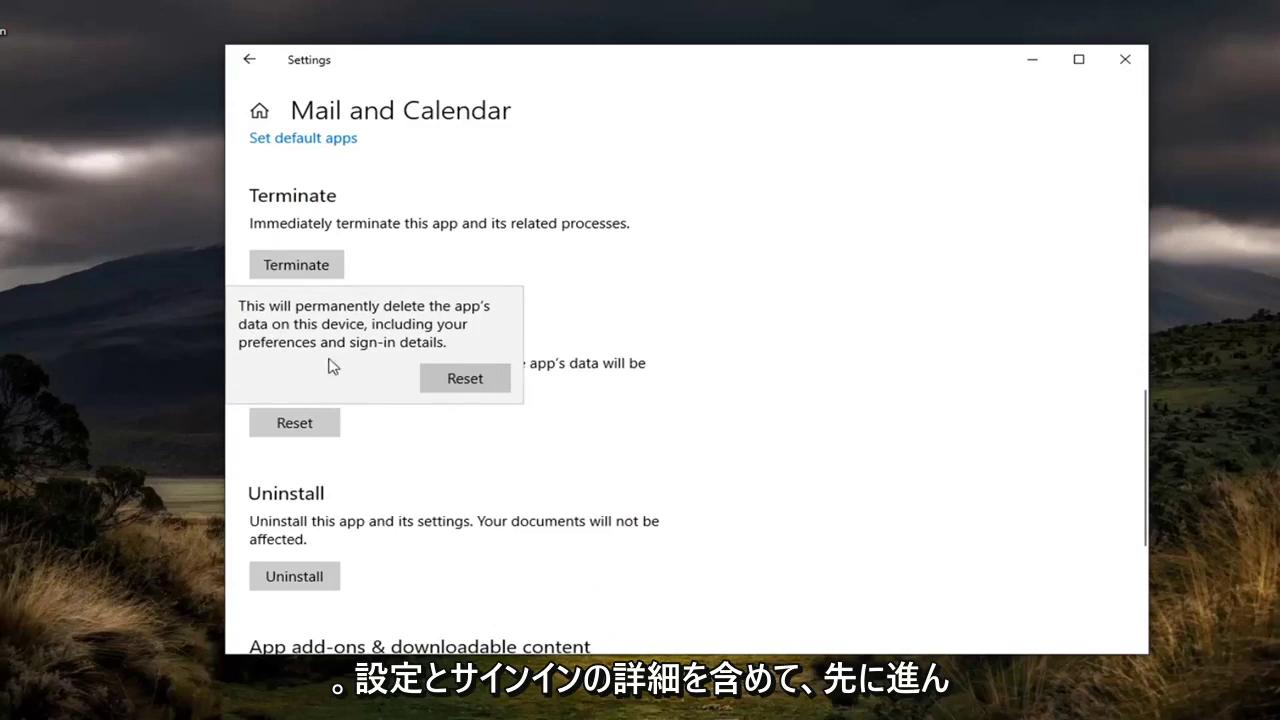
pyautogui.moveTo(472, 380)
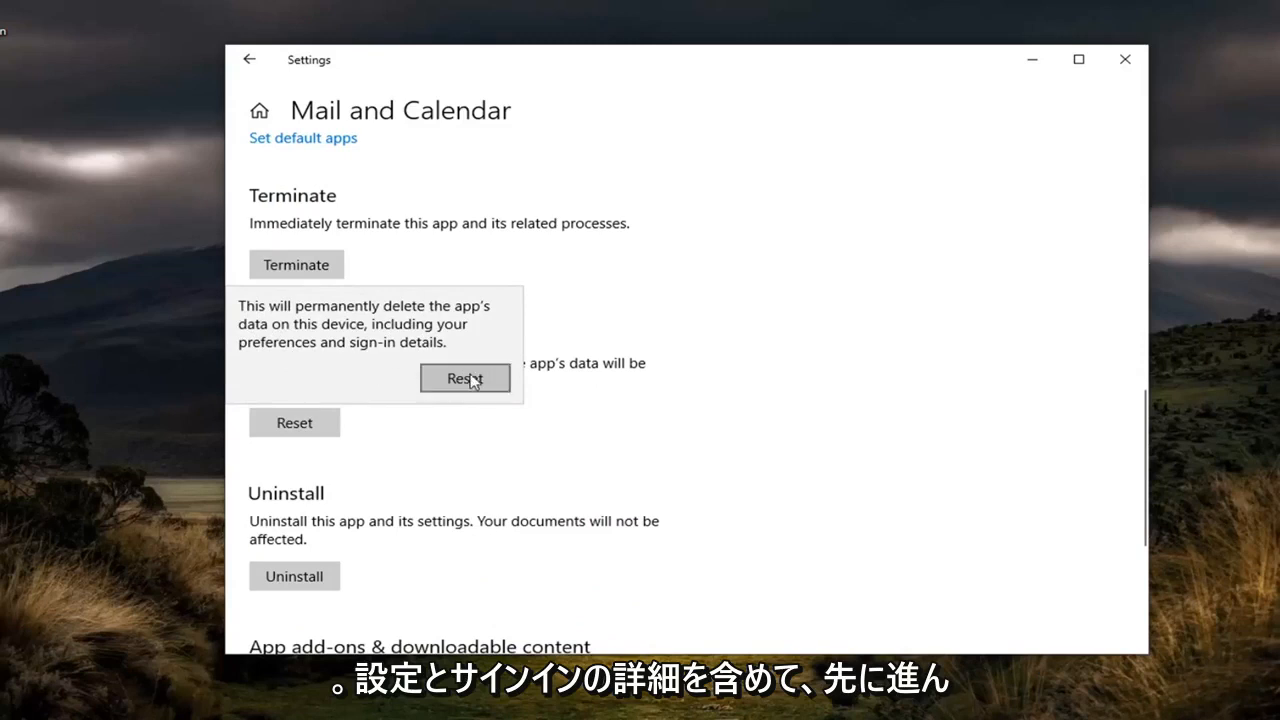
pyautogui.click(464, 378)
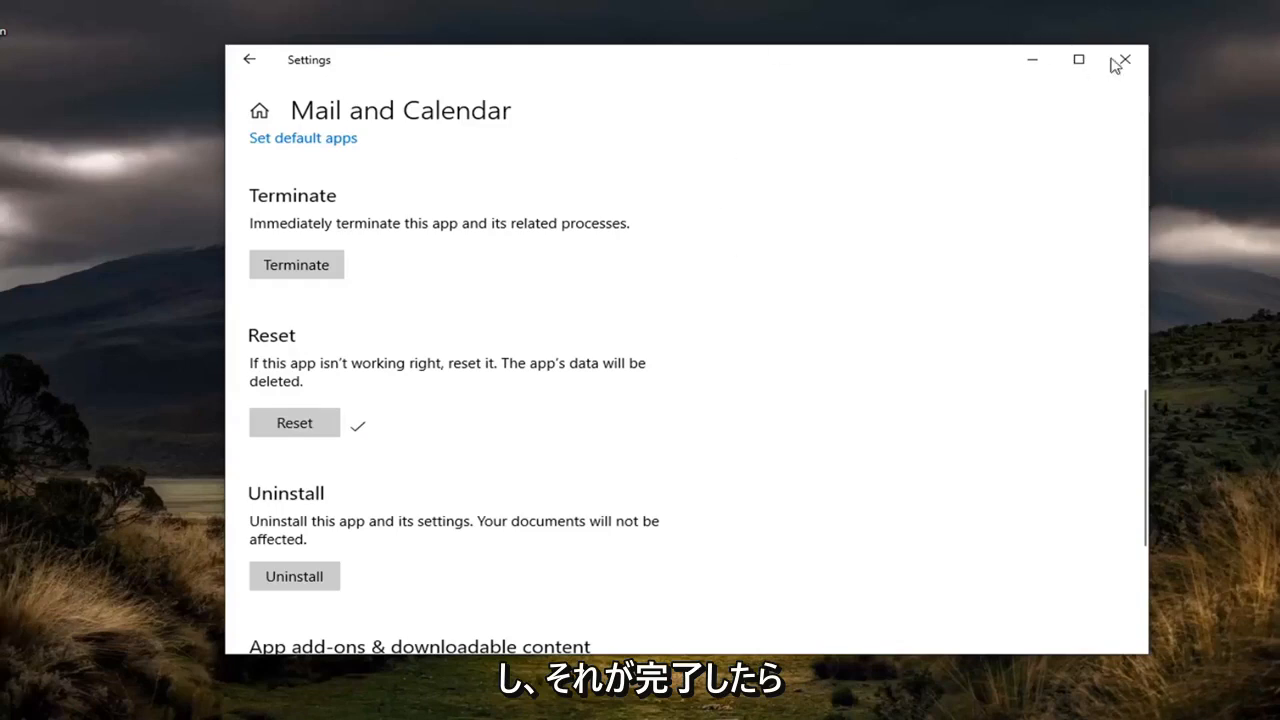
# Close Settings and bring up the Start menu for a restart
pyautogui.click(1126, 60)
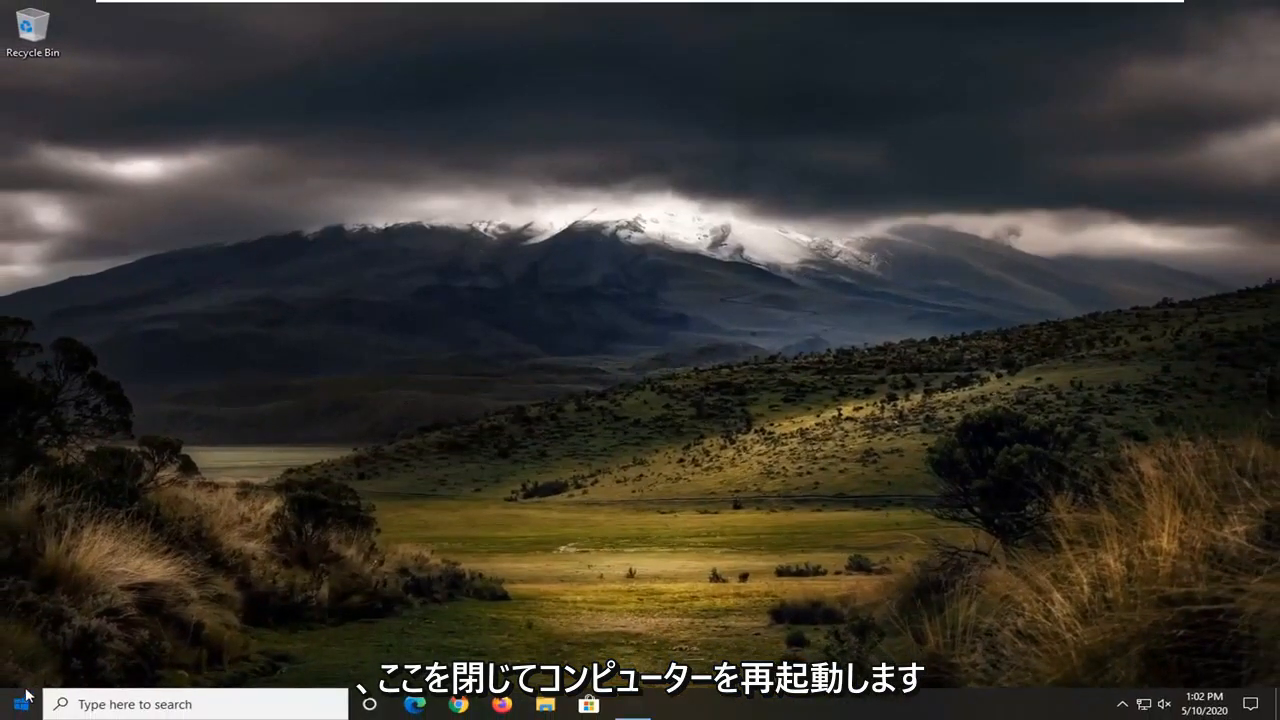
pyautogui.click(18, 704)
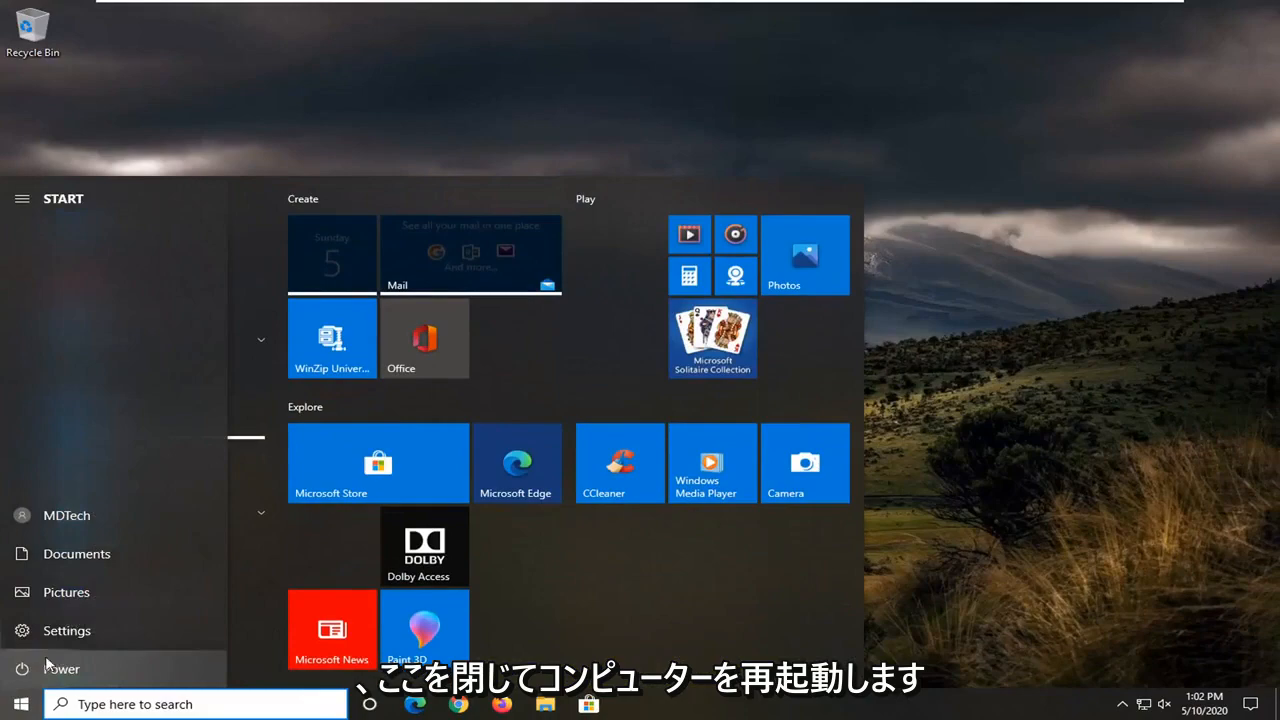
pyautogui.moveTo(66, 640)
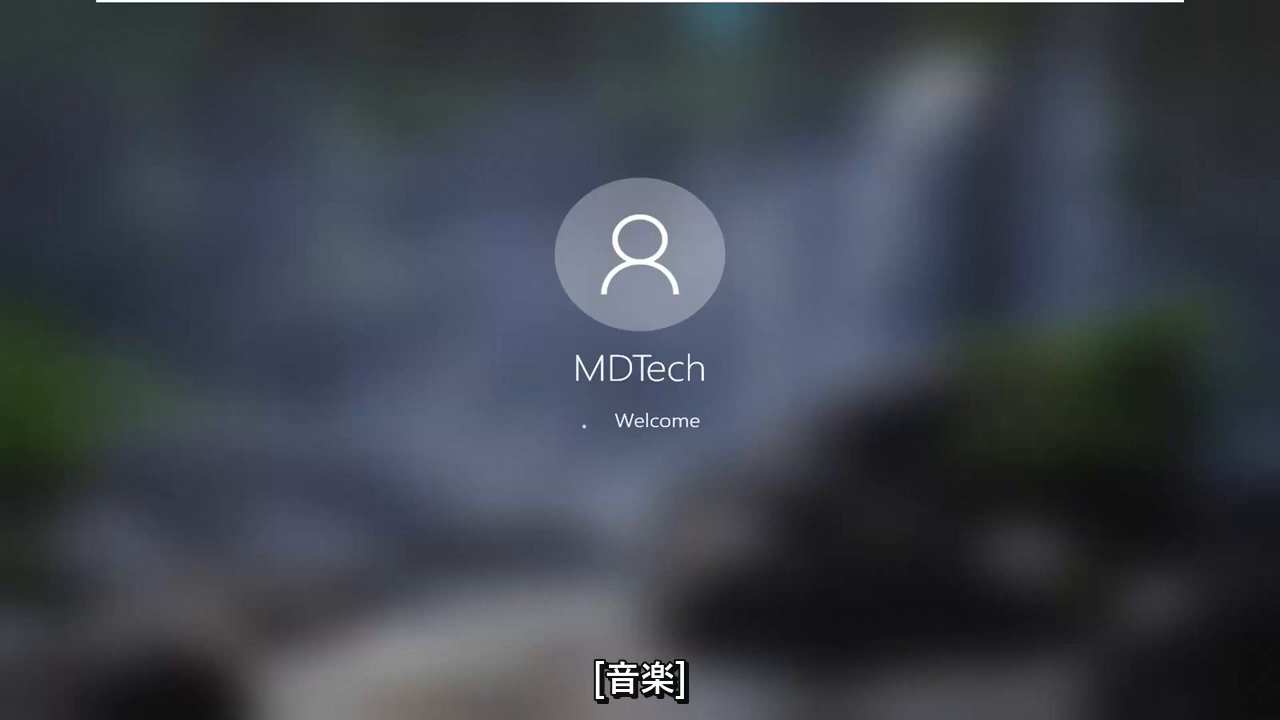
# Search Start for 'windows powershell' and choose Run as Administrator
pyautogui.click(638, 250)
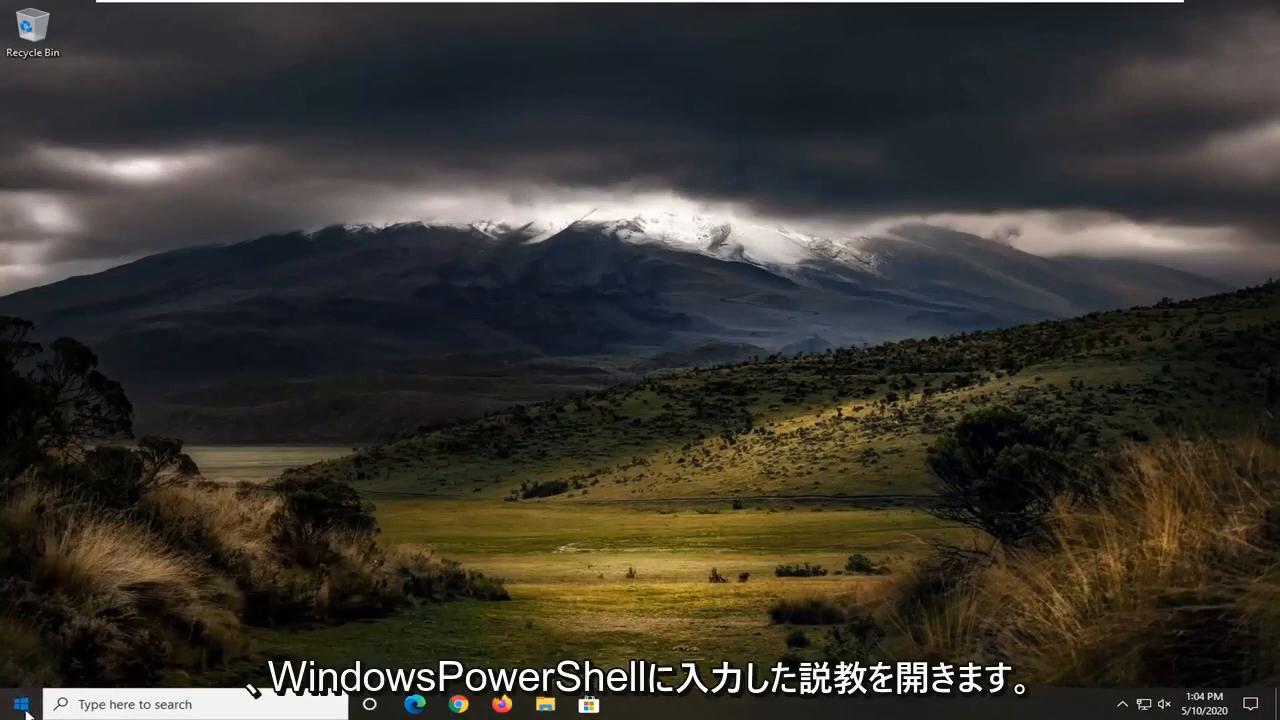
pyautogui.click(12, 704)
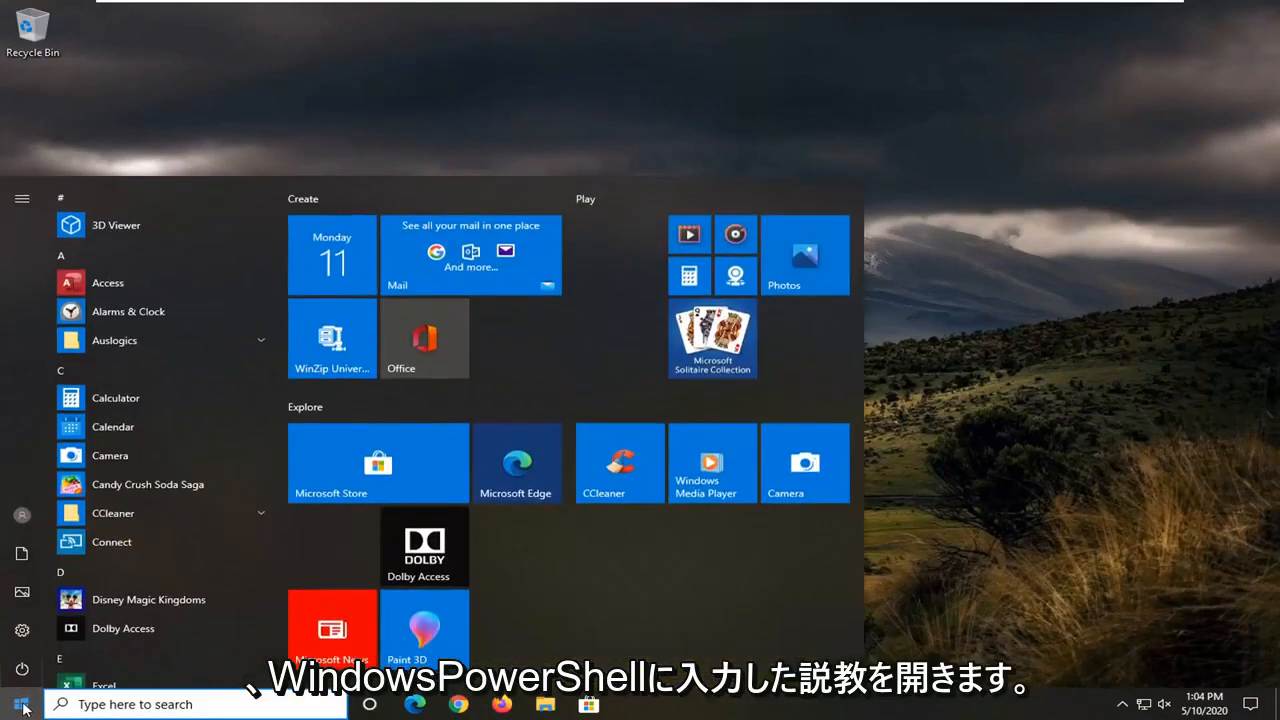
pyautogui.write('windows powershell')
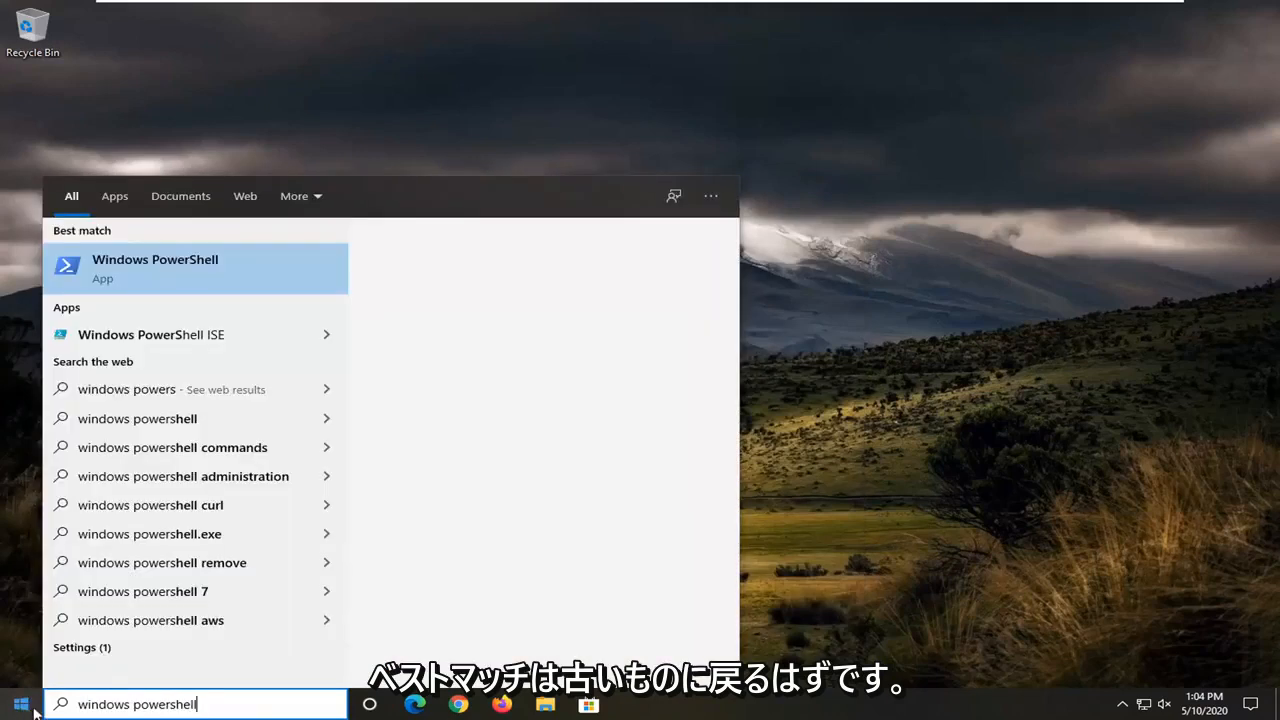
pyautogui.click(156, 268)
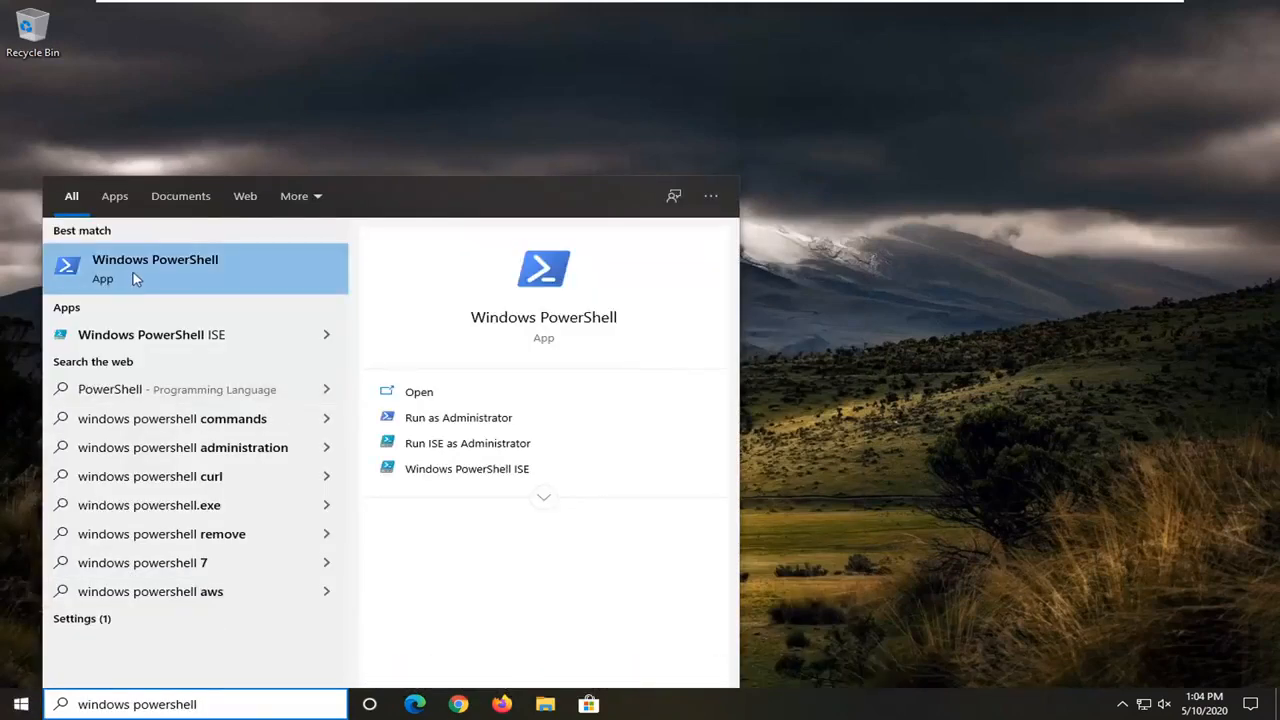
pyautogui.rightClick(136, 278)
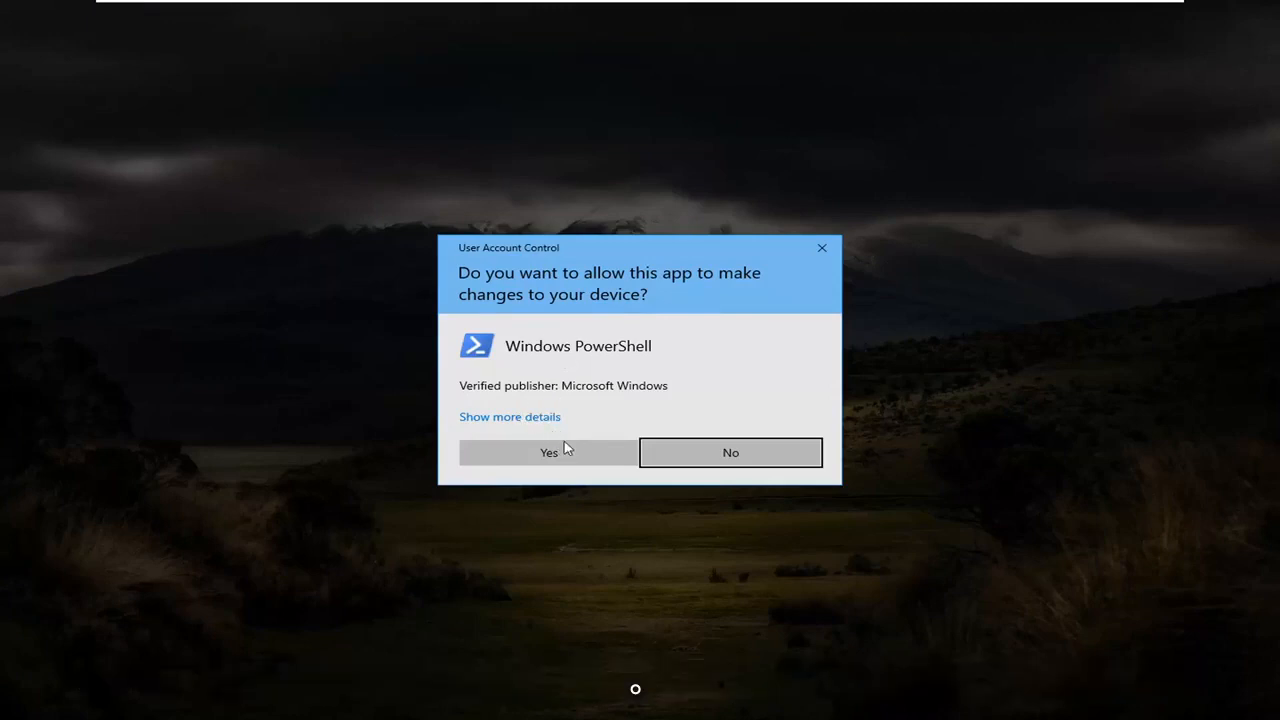
# Allow Windows PowerShell to run with administrator rights
pyautogui.click(548, 452)
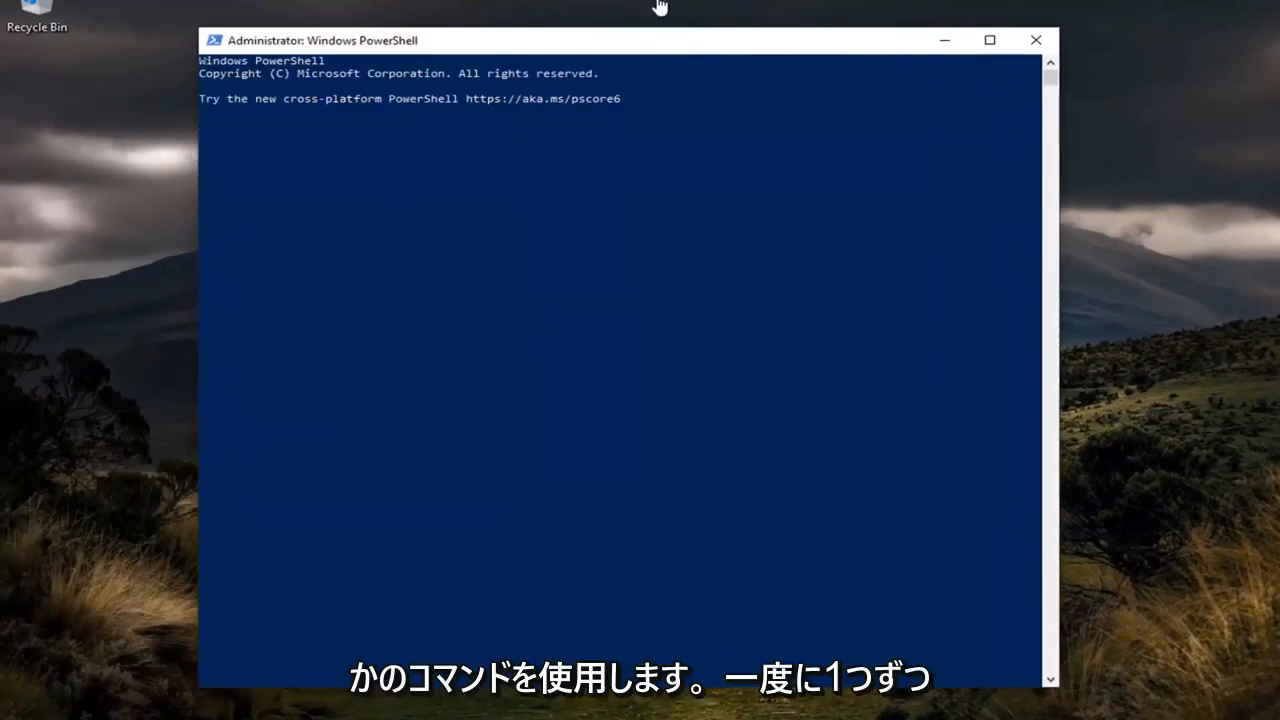
pyautogui.moveTo(646, 28)
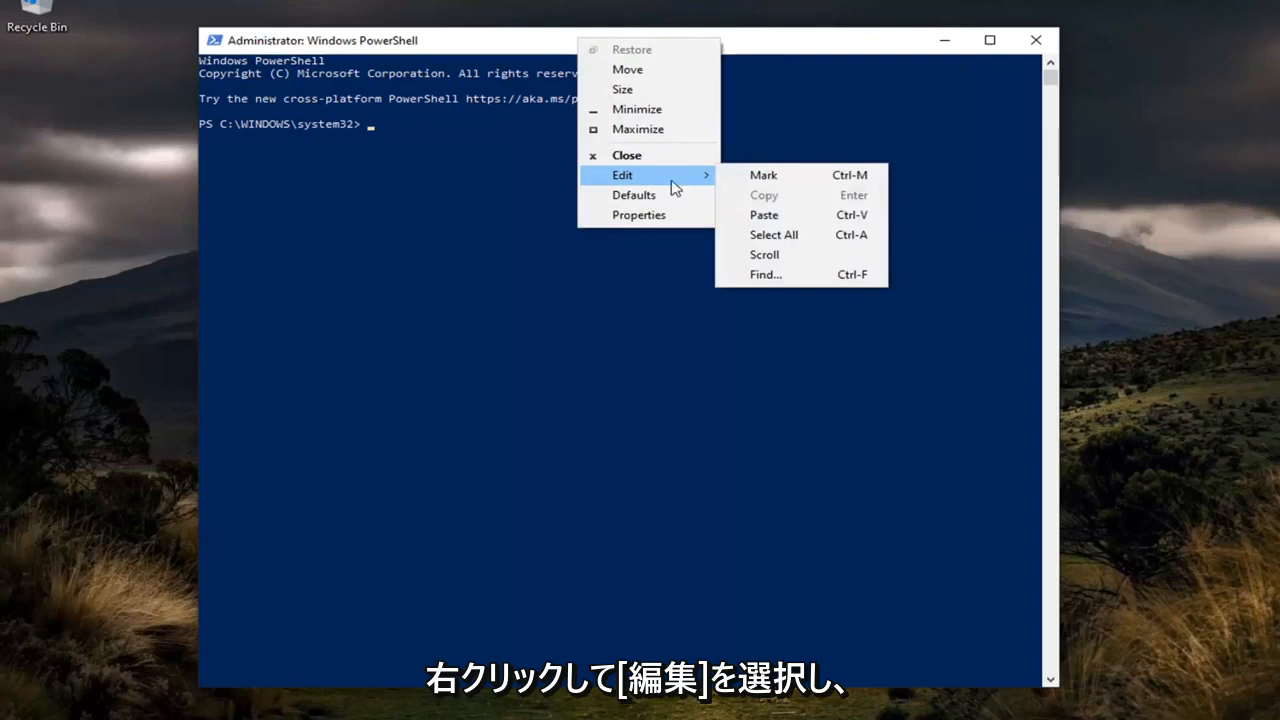
# Run the Remove-AppxPackage and dism /Add-Capability commands, then close the console
pyautogui.click(764, 216)
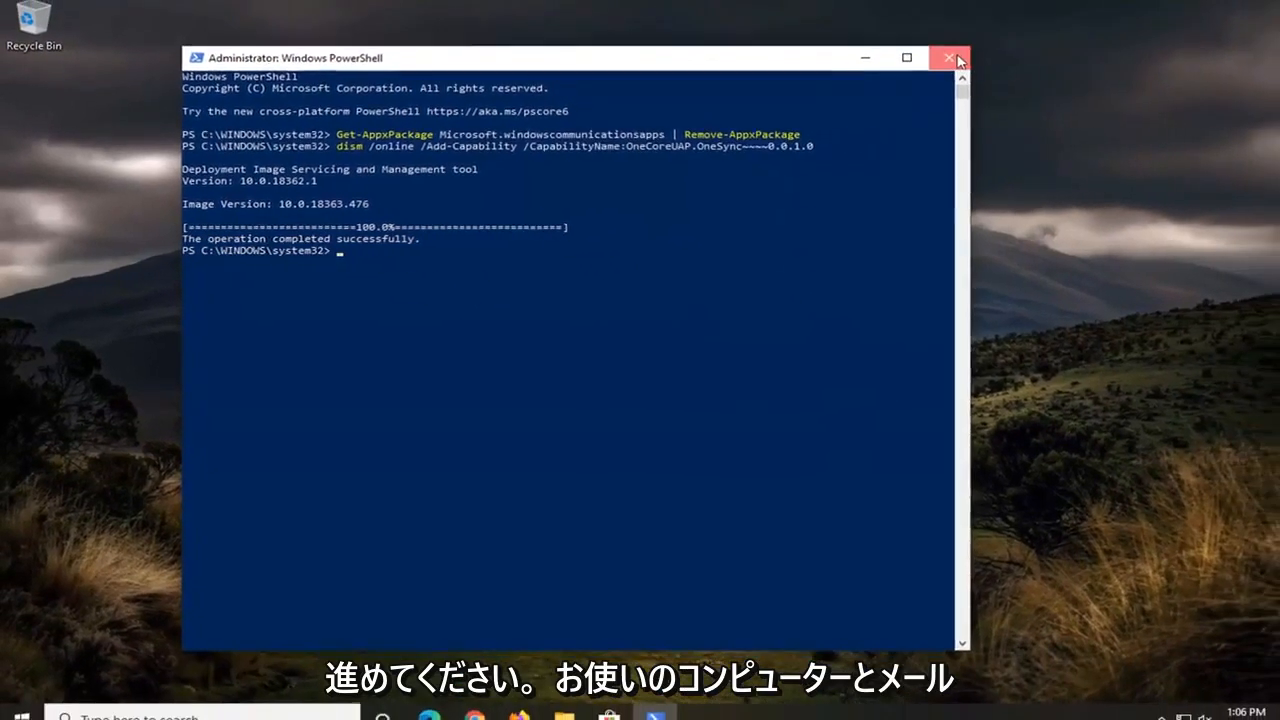
pyautogui.click(948, 56)
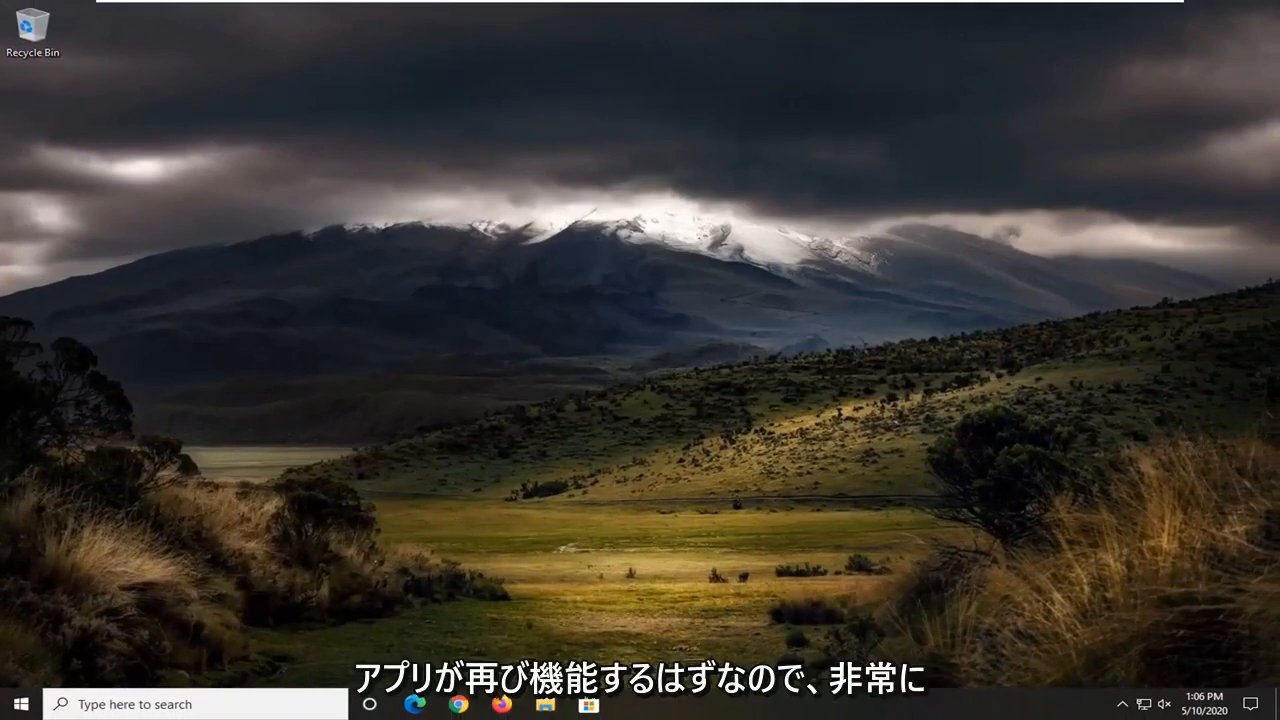